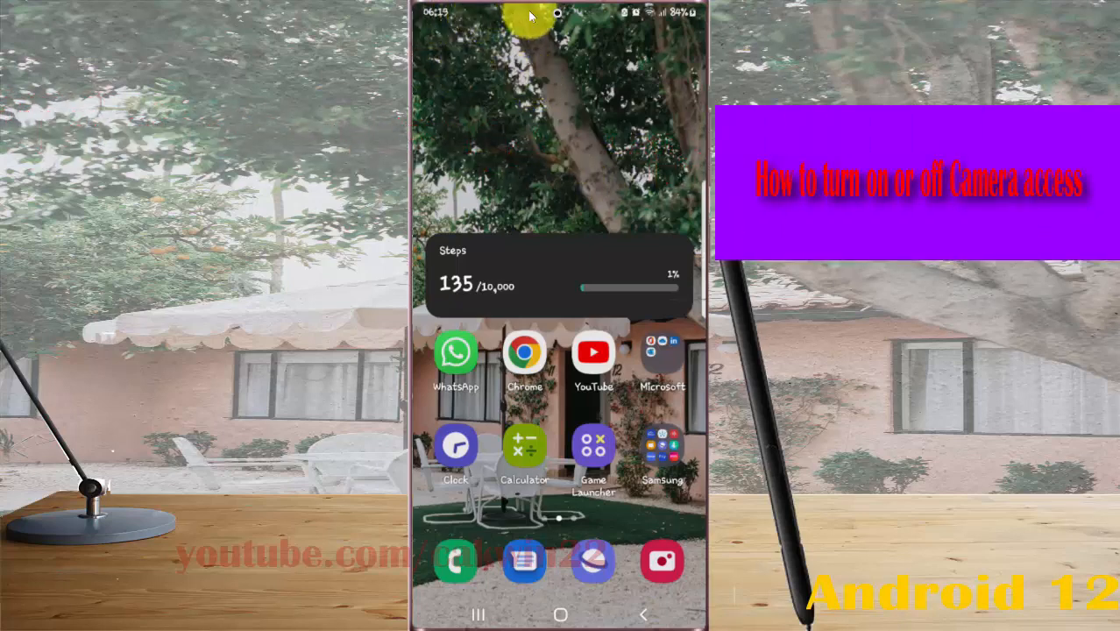
# Open the Settings app from the home screen via the gear icon.
pyautogui.scroll(-3)
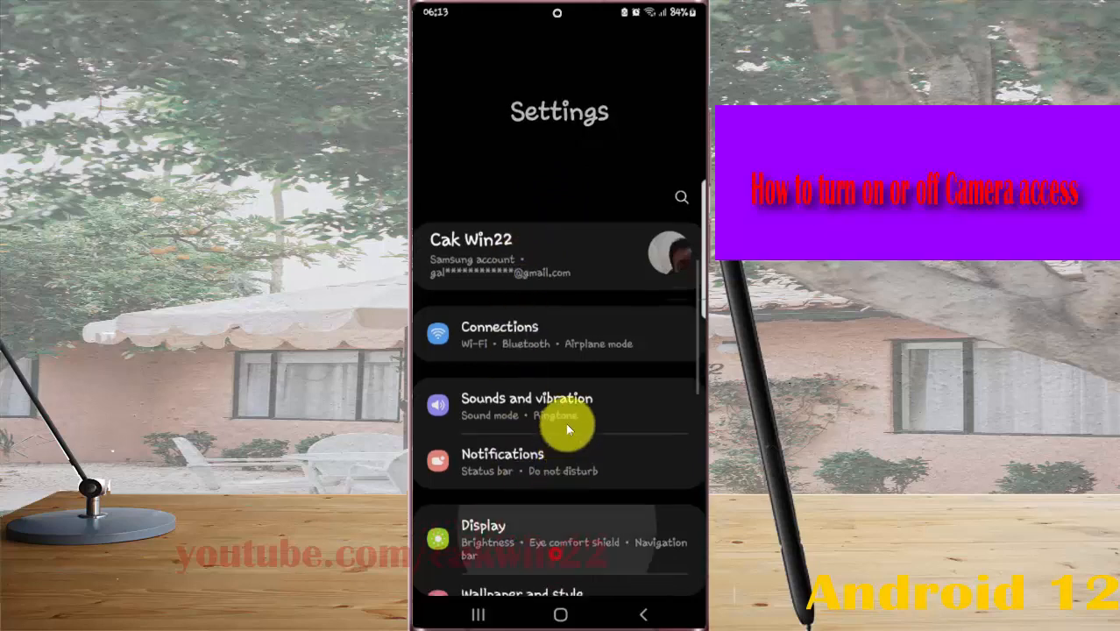
# Open the Privacy page listing permission usage and controls and alerts.
pyautogui.scroll(-3)
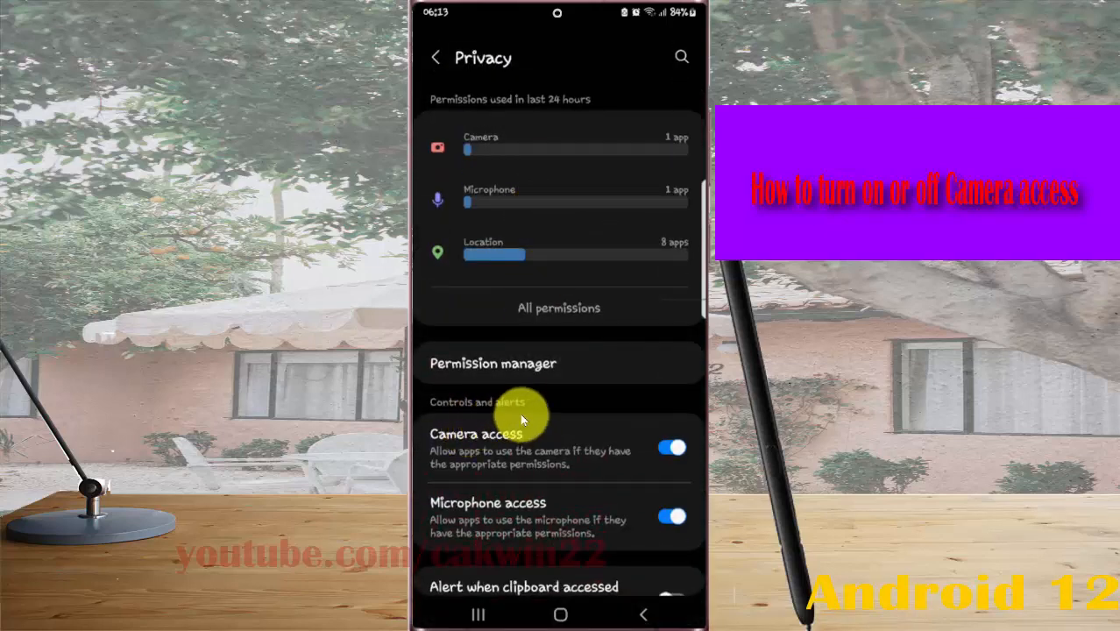
# Turn off the Camera access switch for all apps and confirm Turn off.
pyautogui.click(671, 449)
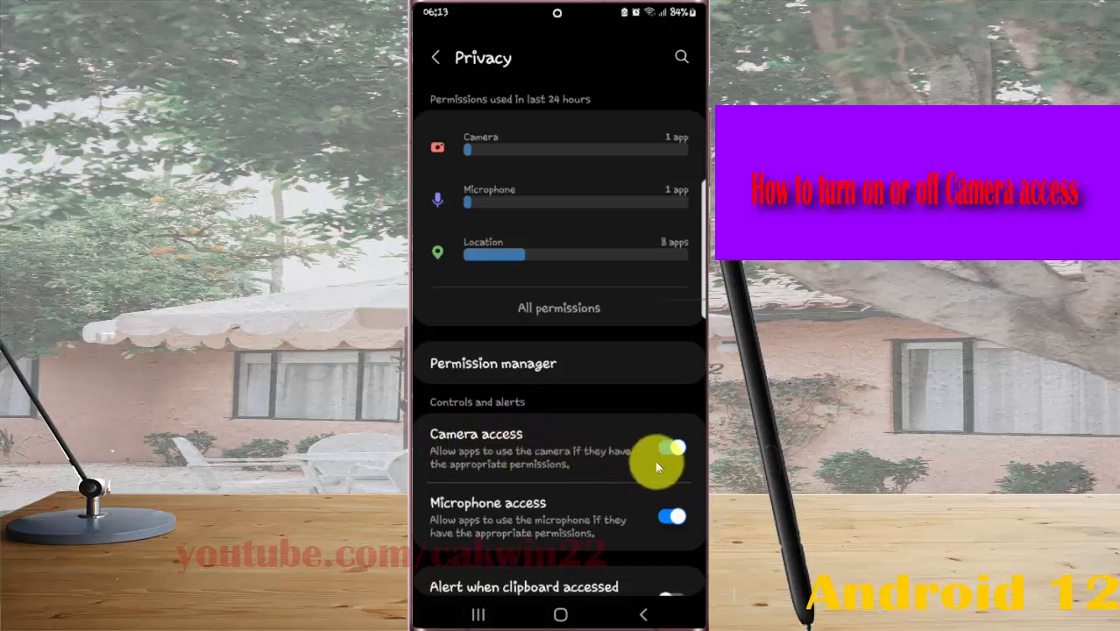
pyautogui.click(671, 449)
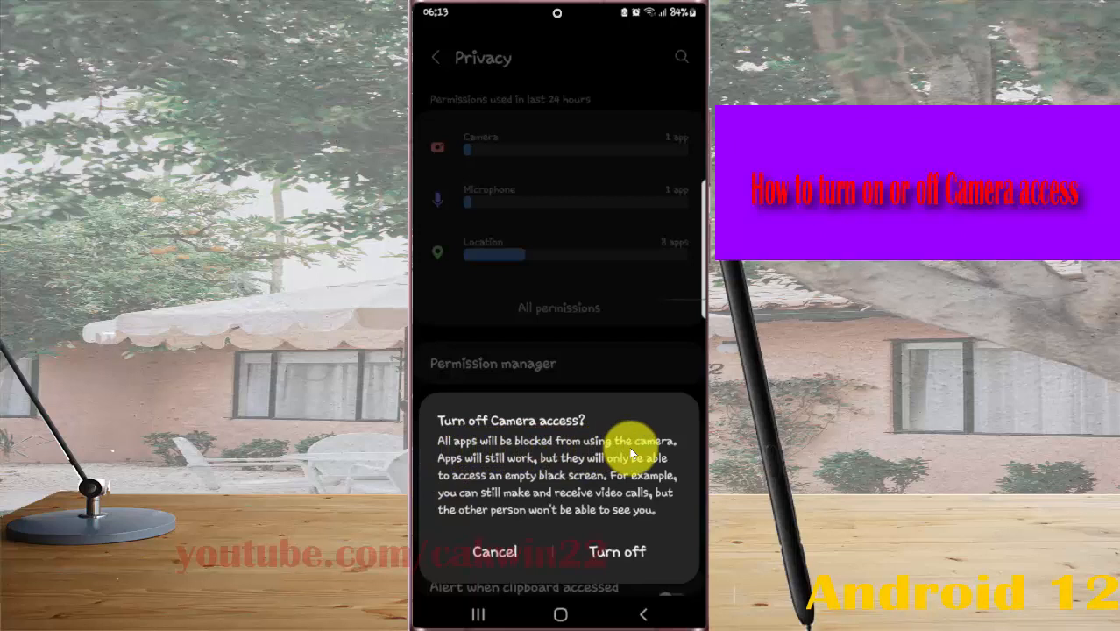
pyautogui.moveTo(508, 470)
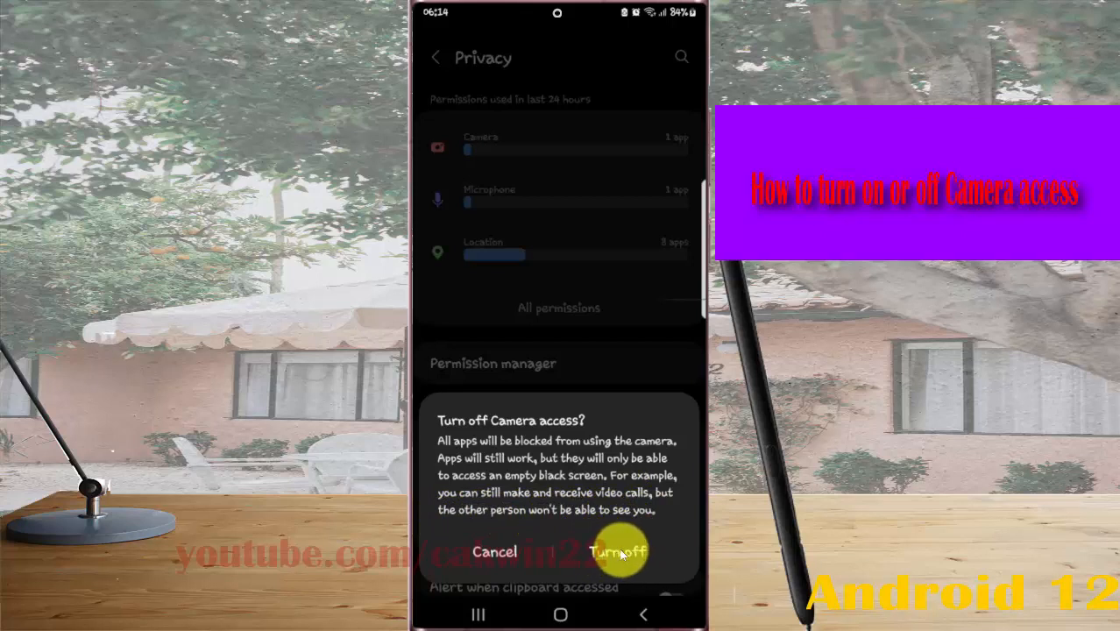
pyautogui.click(619, 550)
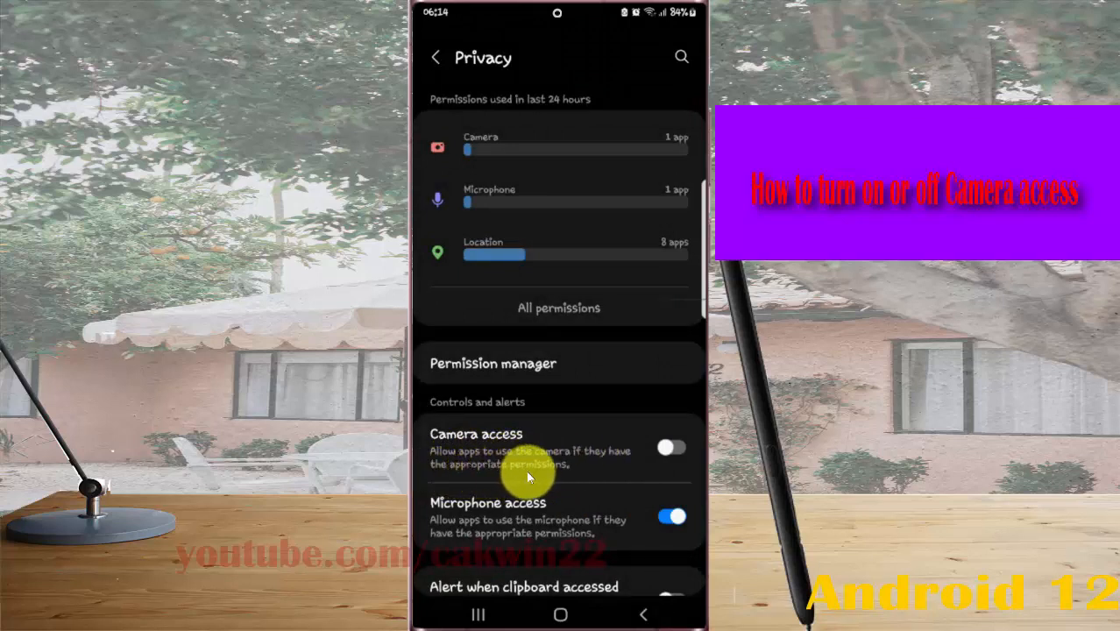
# Toggle Camera access again so the turn-off confirmation dialog is showing.
pyautogui.click(672, 448)
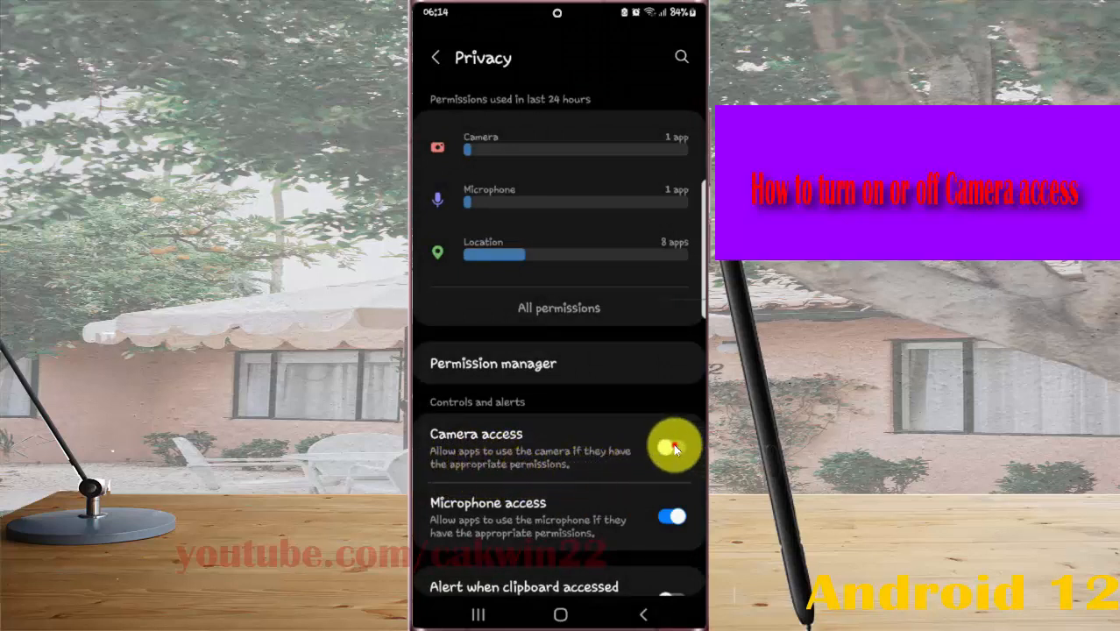
pyautogui.click(673, 447)
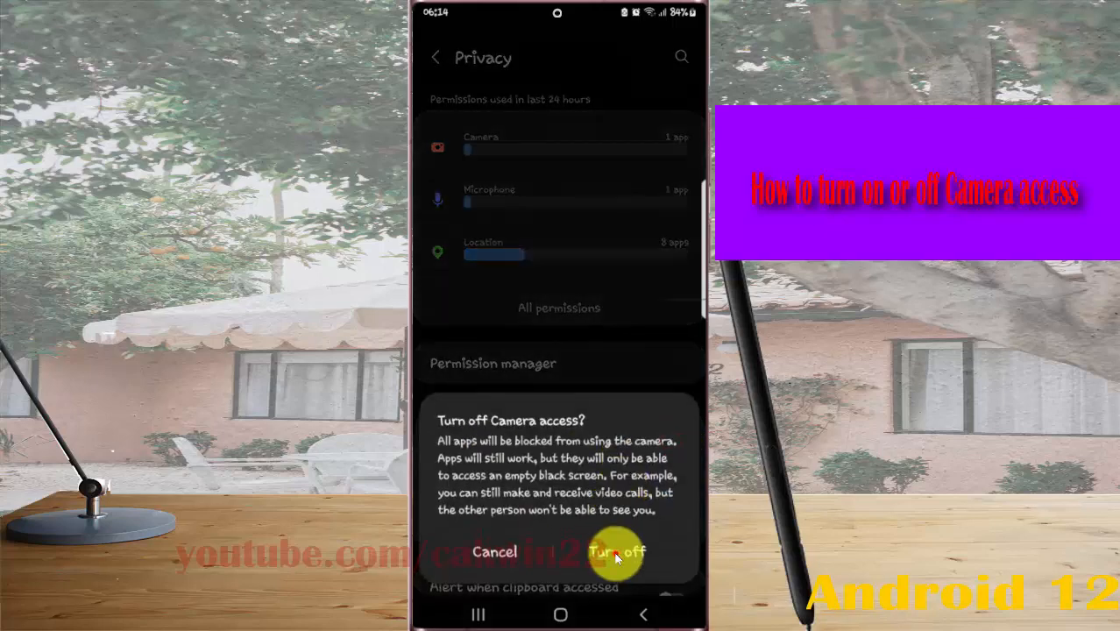